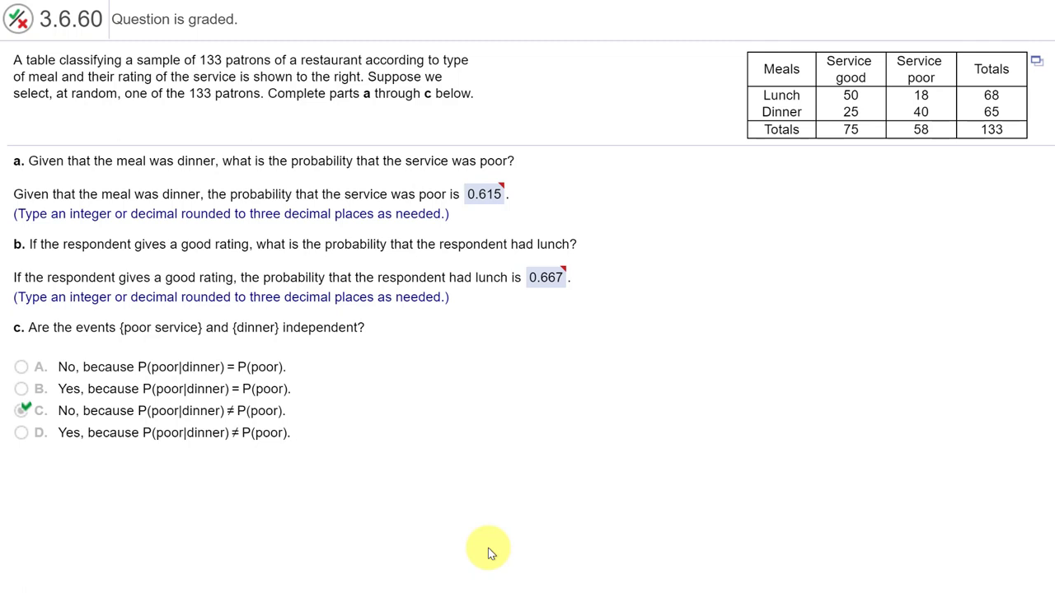
pyautogui.moveTo(534, 512)
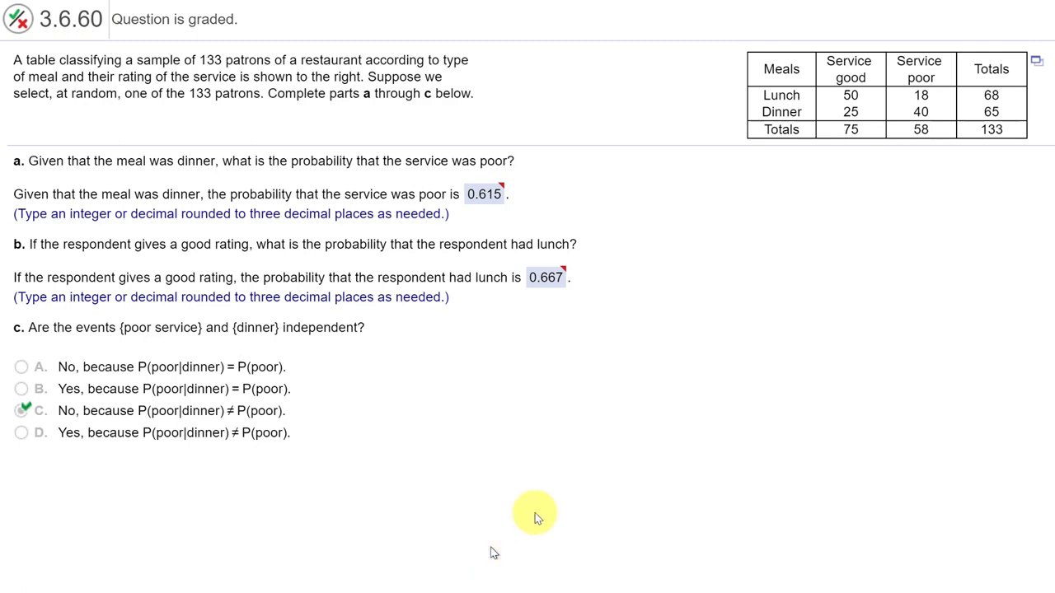
pyautogui.moveTo(794, 73)
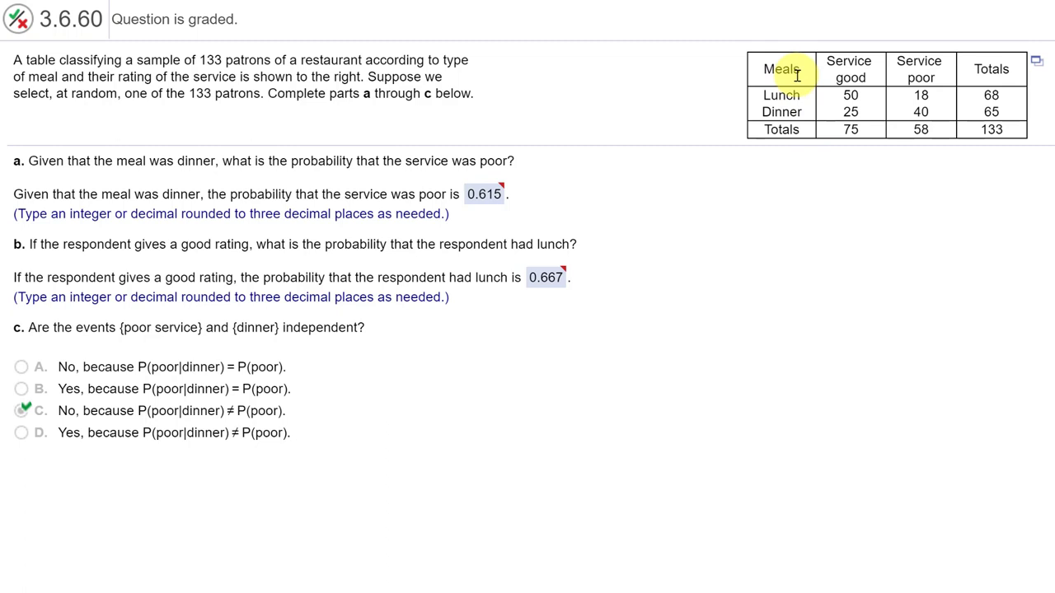
pyautogui.moveTo(844, 63)
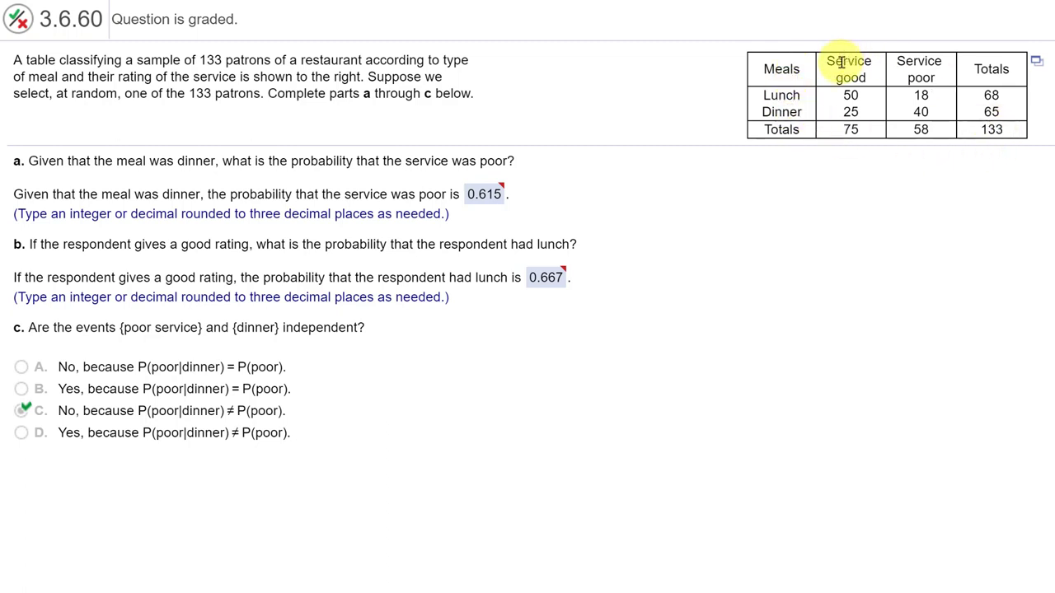
pyautogui.moveTo(791, 161)
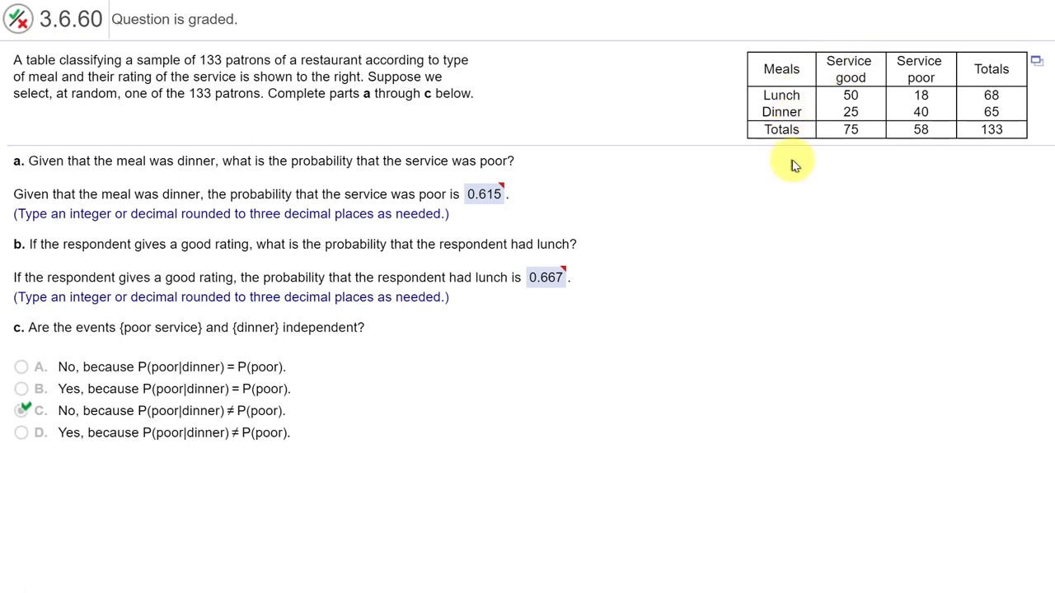
pyautogui.moveTo(831, 67)
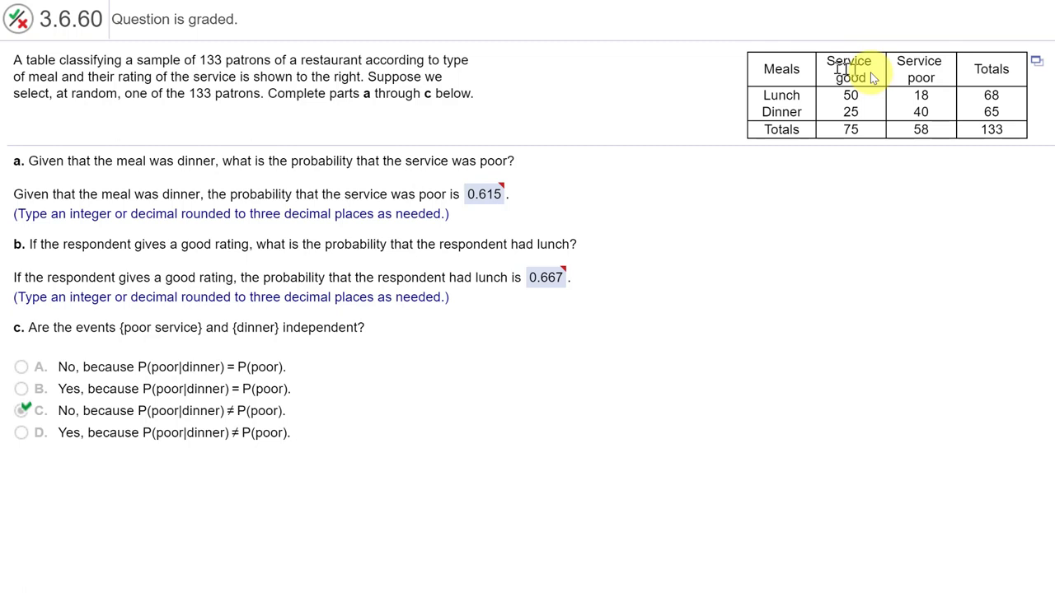
pyautogui.moveTo(898, 69)
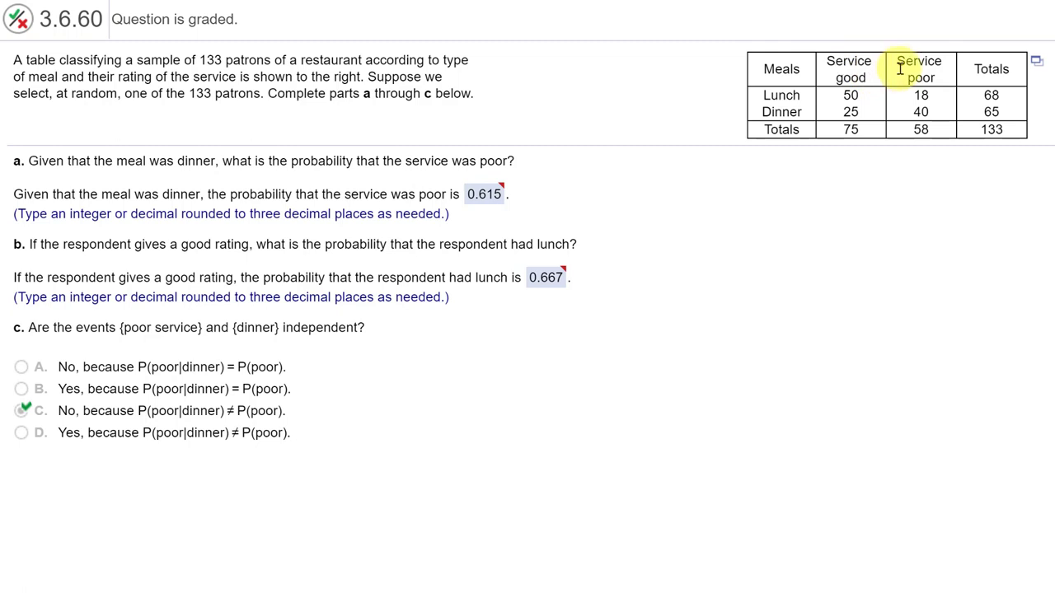
pyautogui.moveTo(804, 138)
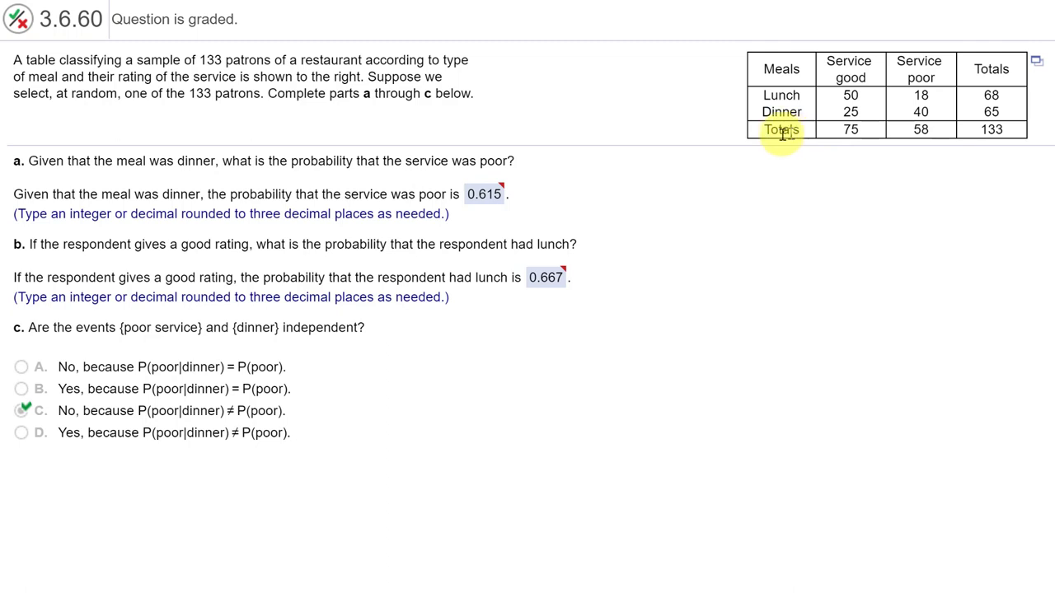
pyautogui.moveTo(920, 132)
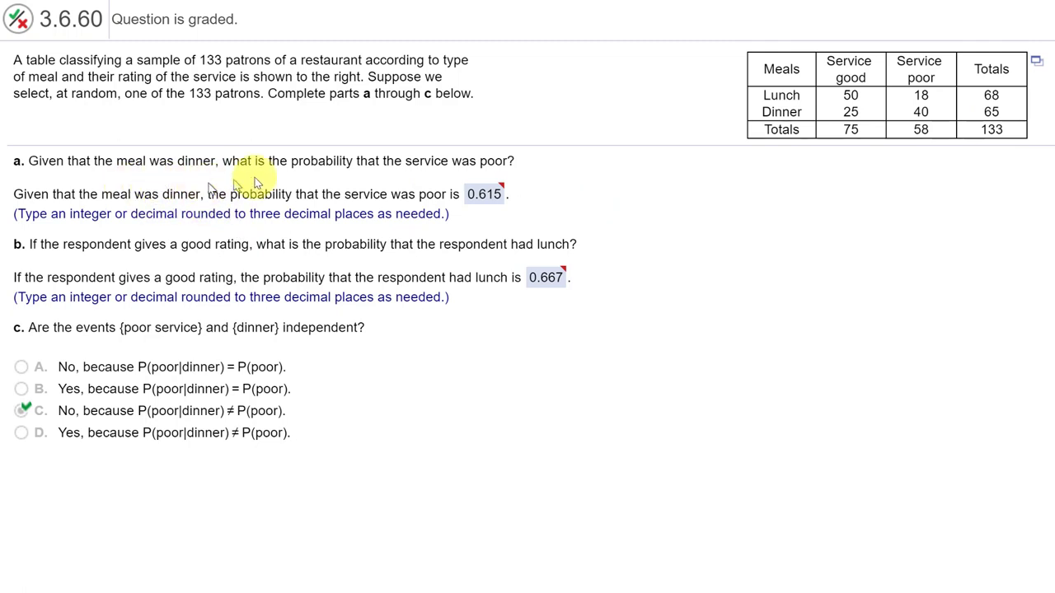
pyautogui.moveTo(277, 178)
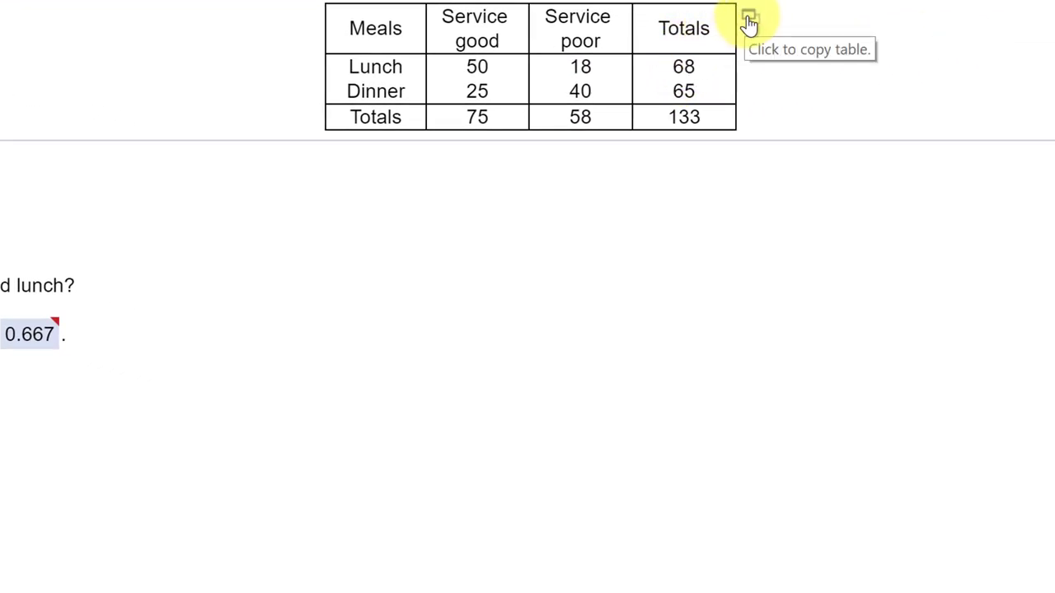
# Export the restaurant meals-and-service table from MyStatLab and load it as a StatCrunch data set
pyautogui.click(748, 18)
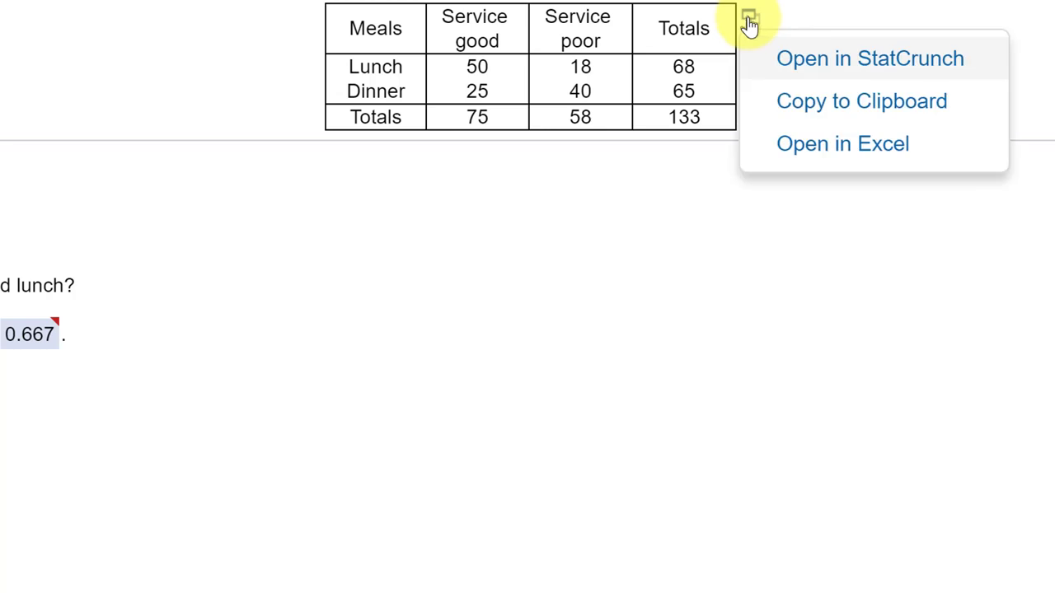
pyautogui.click(868, 59)
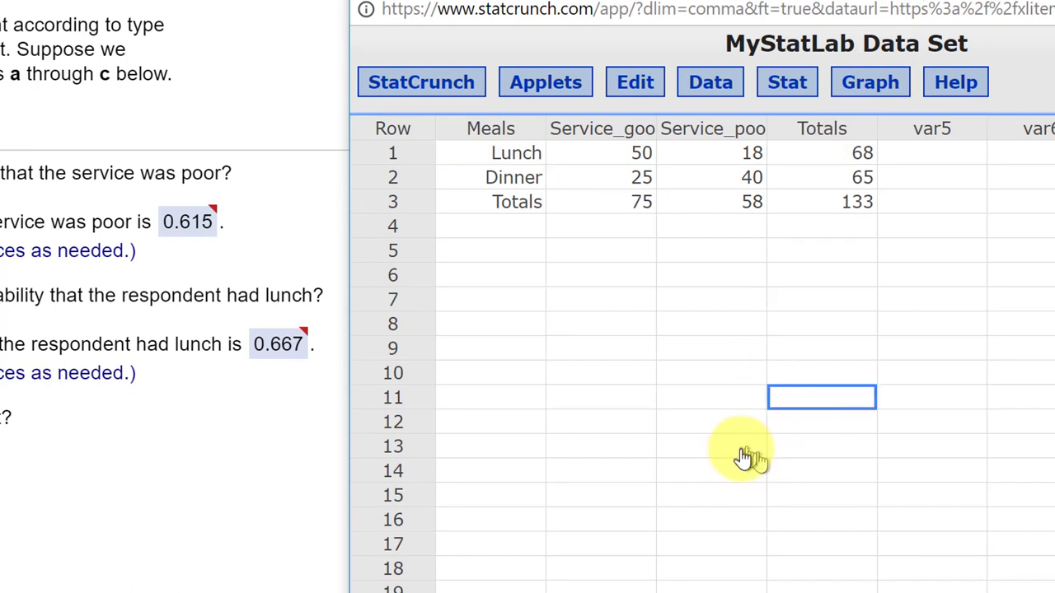
pyautogui.moveTo(695, 401)
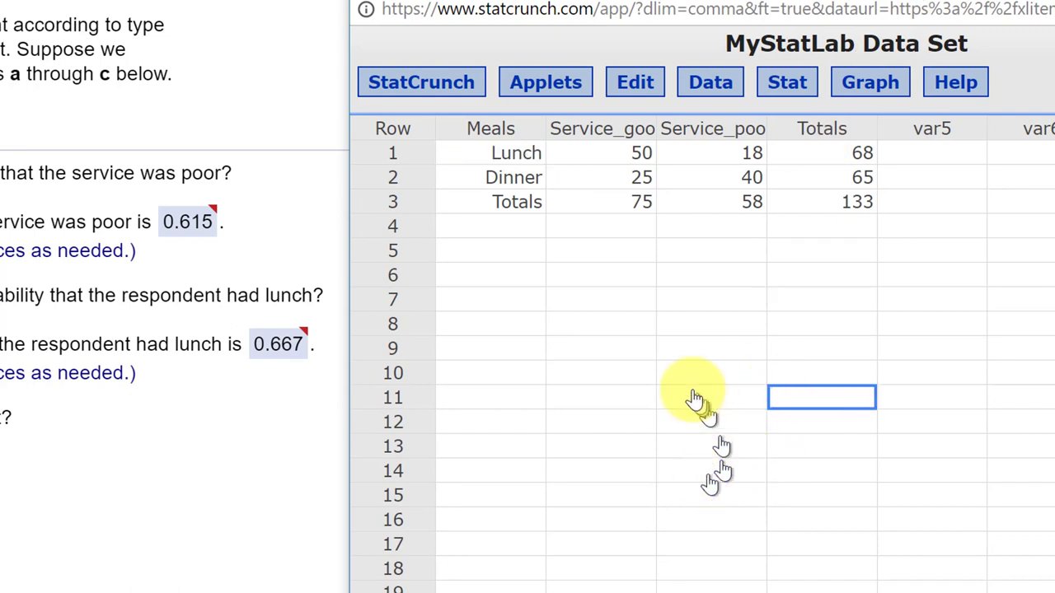
pyautogui.moveTo(606, 341)
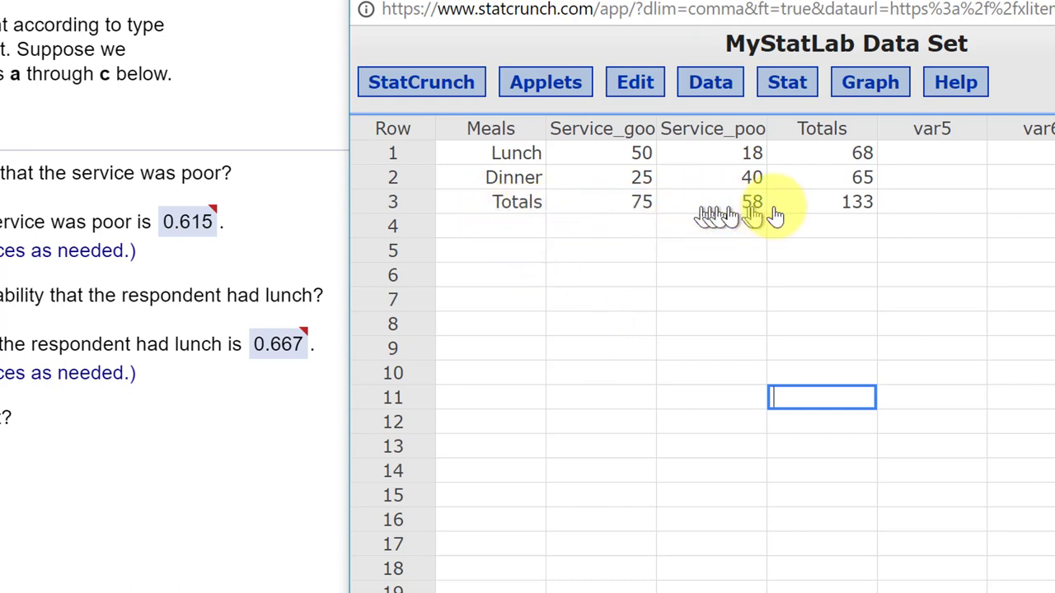
pyautogui.moveTo(860, 132)
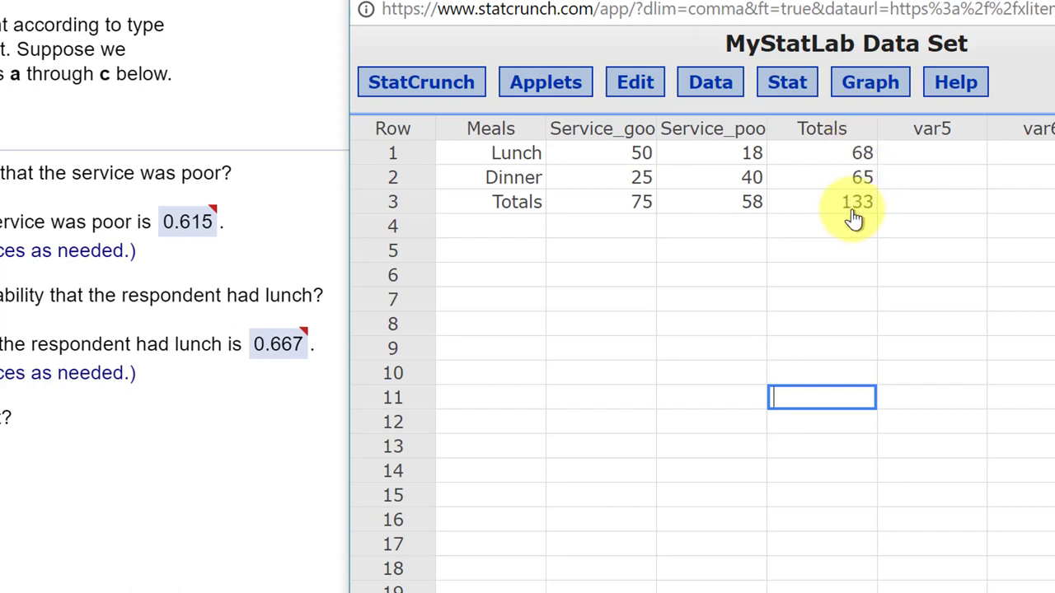
pyautogui.moveTo(461, 211)
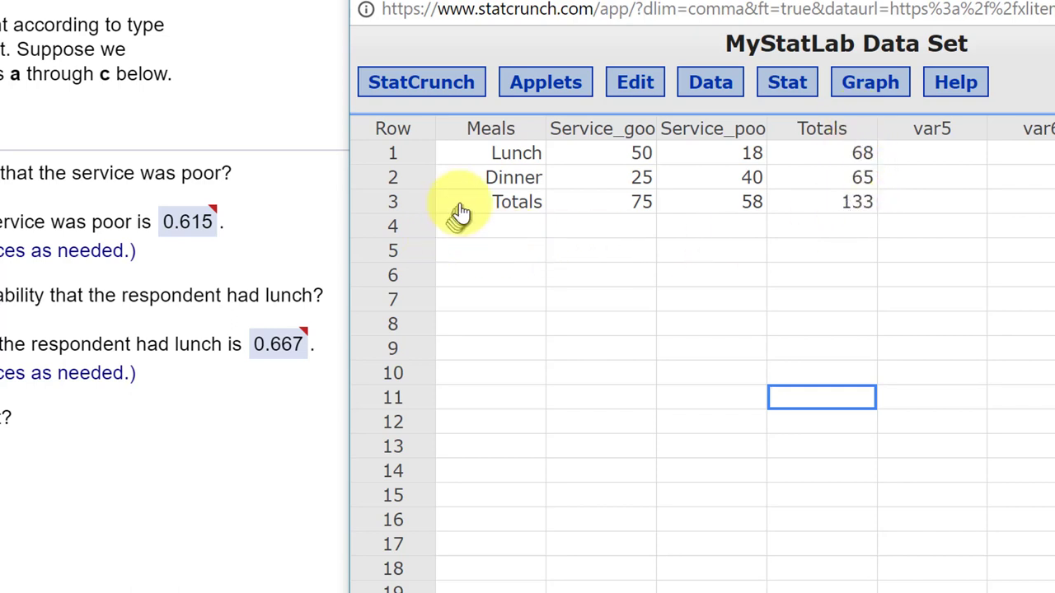
# Cut the Totals row and Totals column, leaving only the Lunch and Dinner service counts
pyautogui.click(491, 201)
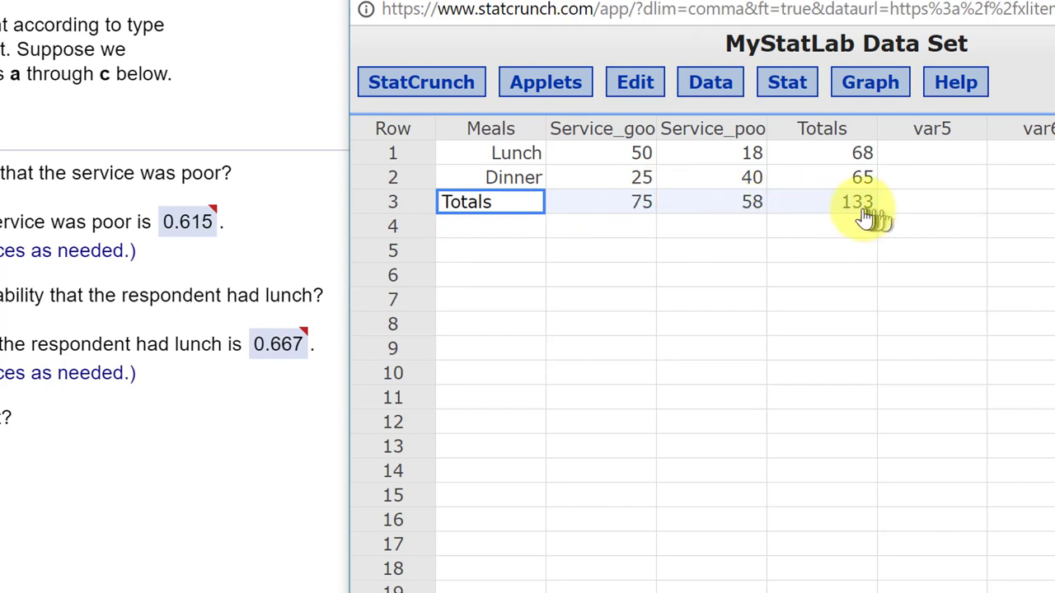
pyautogui.press('ctrl+x')
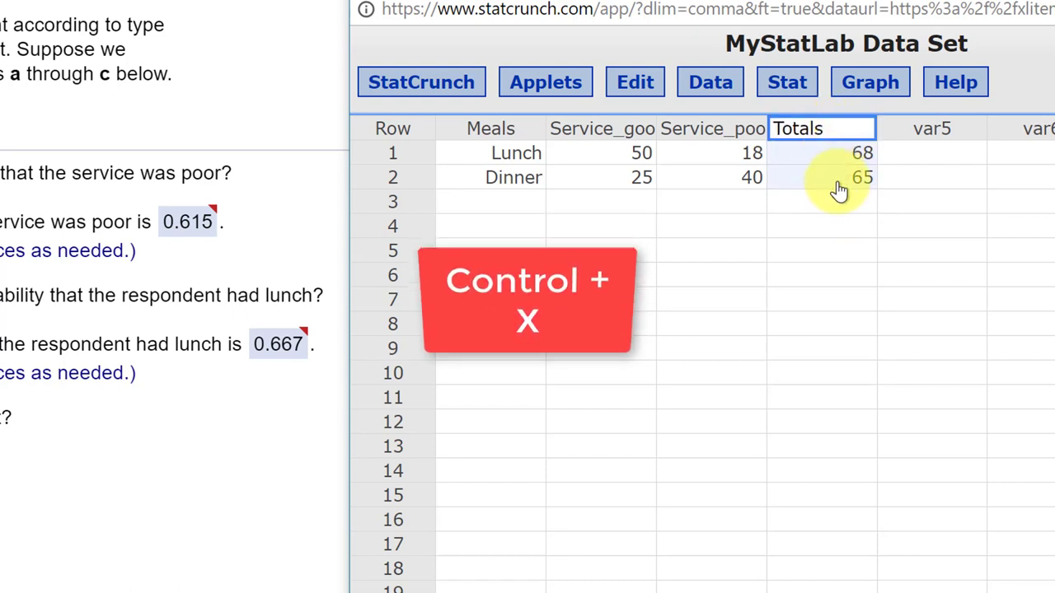
pyautogui.press('ctrl+x')
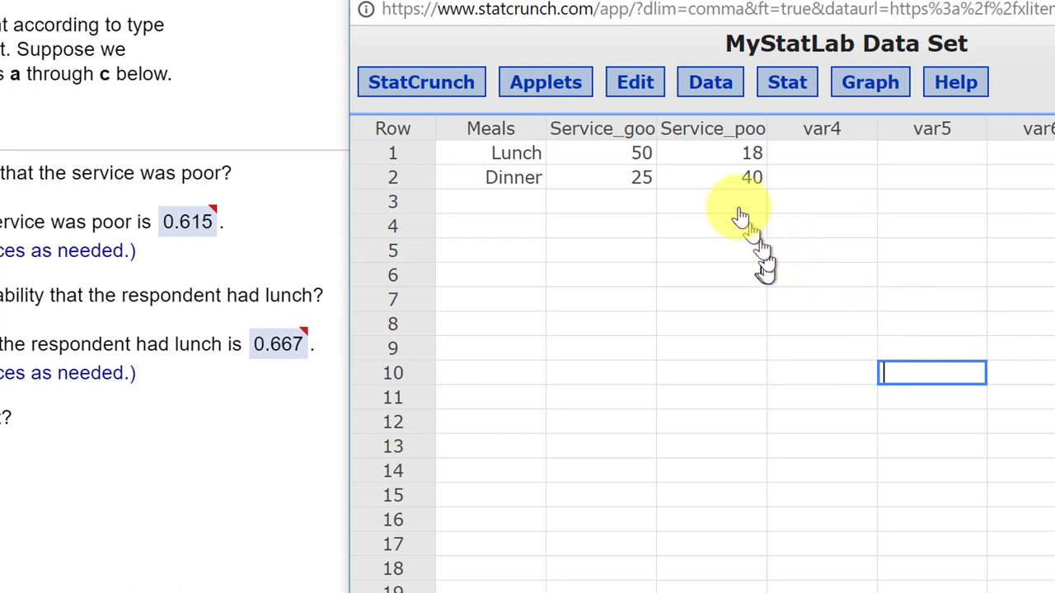
pyautogui.moveTo(606, 245)
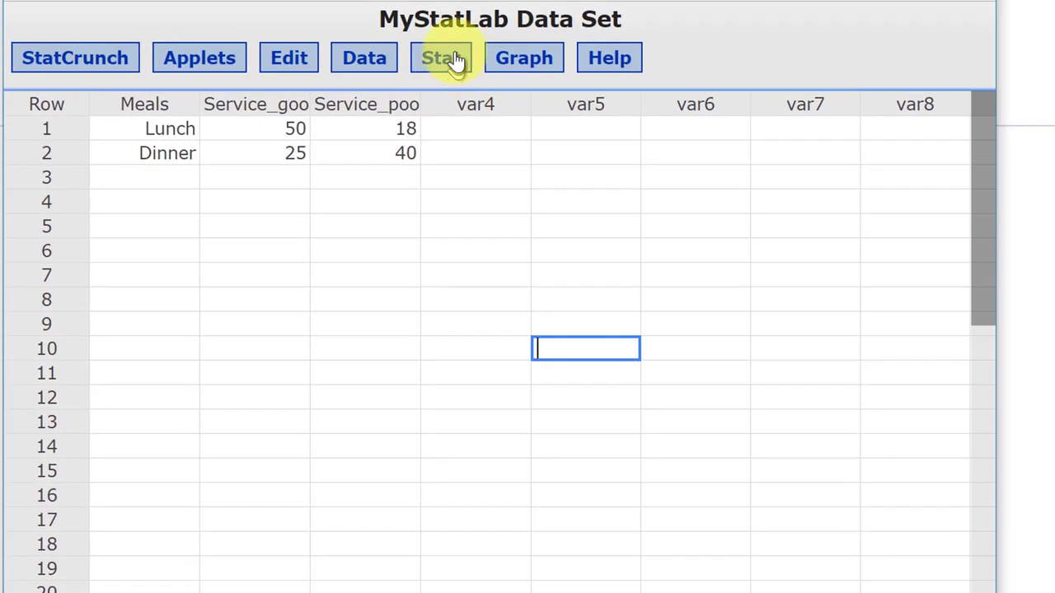
# Start a contingency table With Summary from the Stat > Tables menu
pyautogui.click(440, 56)
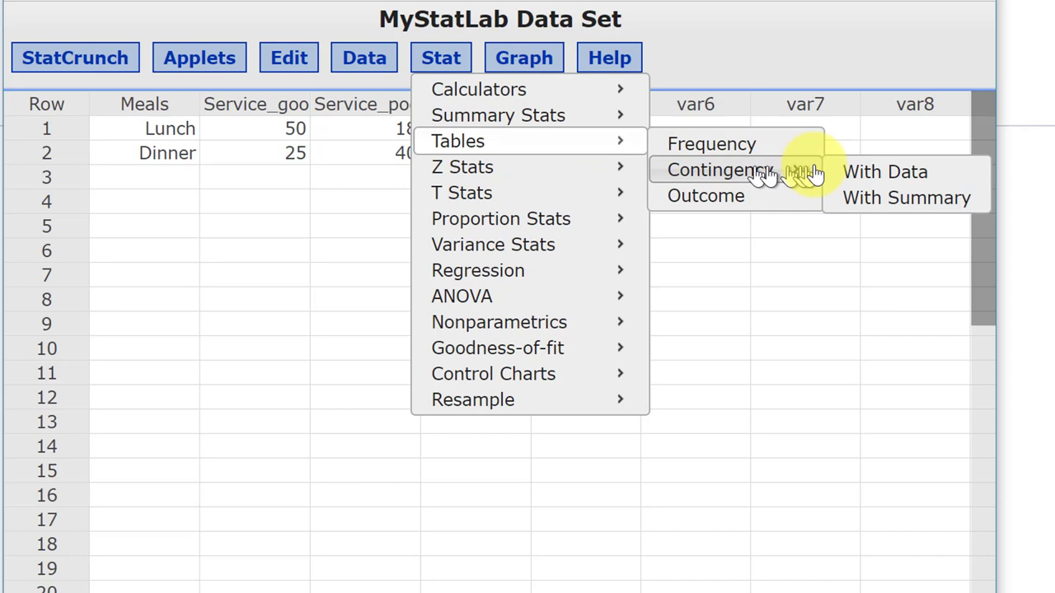
pyautogui.click(907, 198)
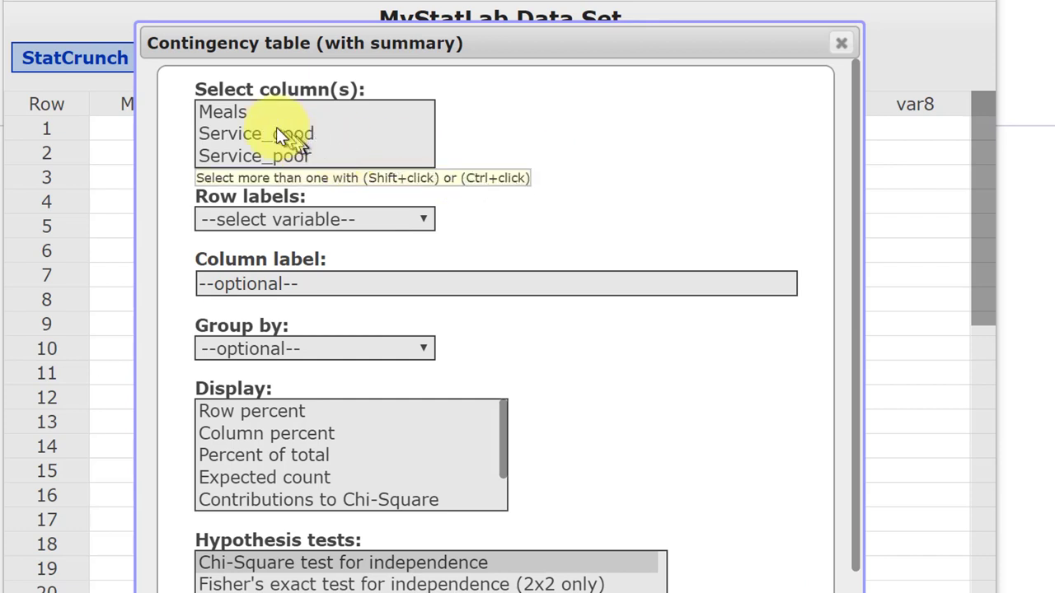
# Compute the Meals by Service_good/Service_poor contingency table with row, column and total percents
pyautogui.click(256, 133)
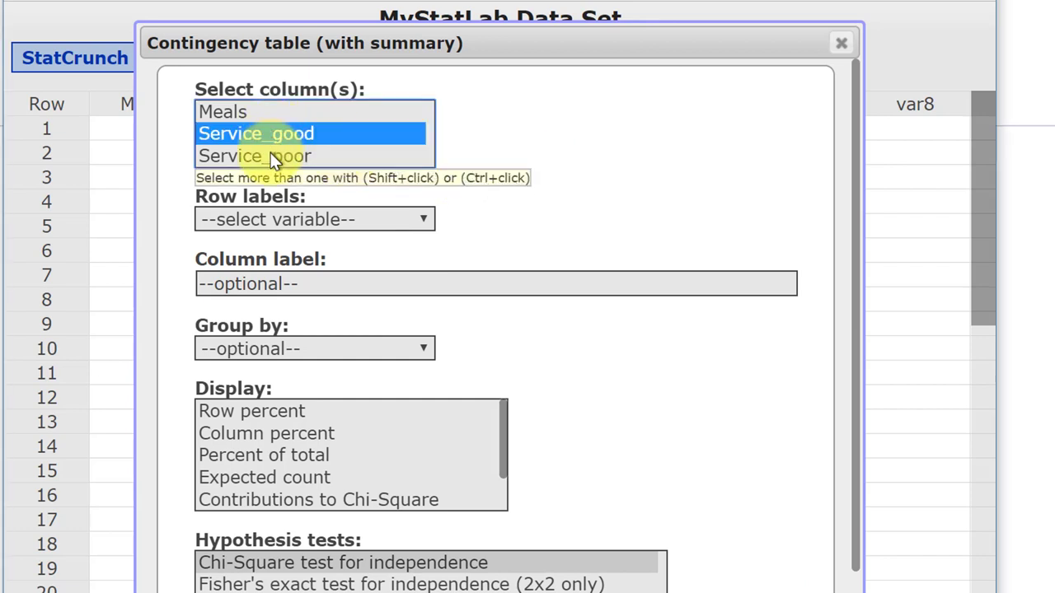
pyautogui.click(254, 155)
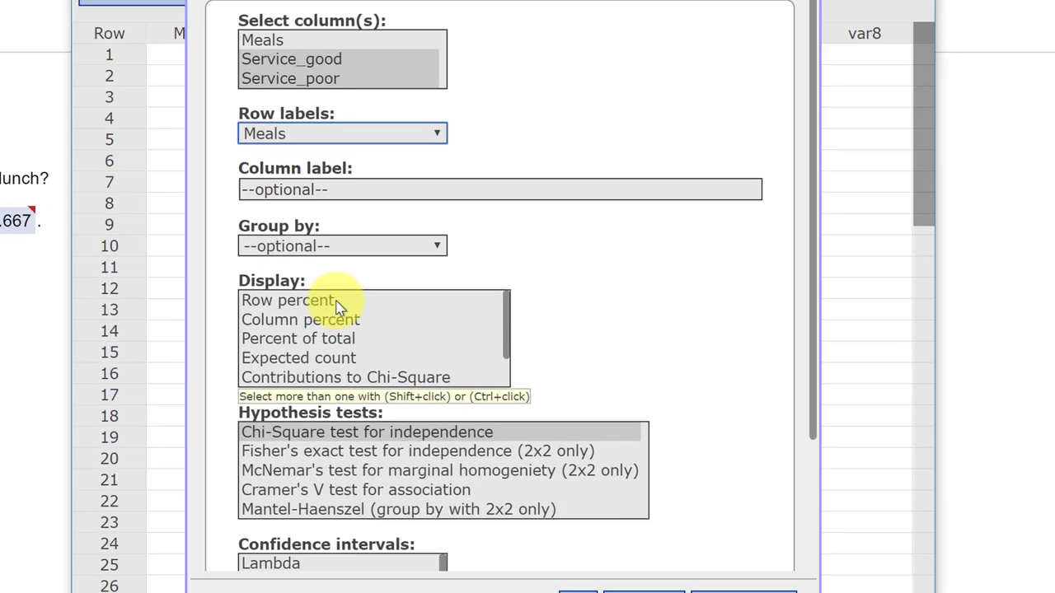
pyautogui.click(293, 300)
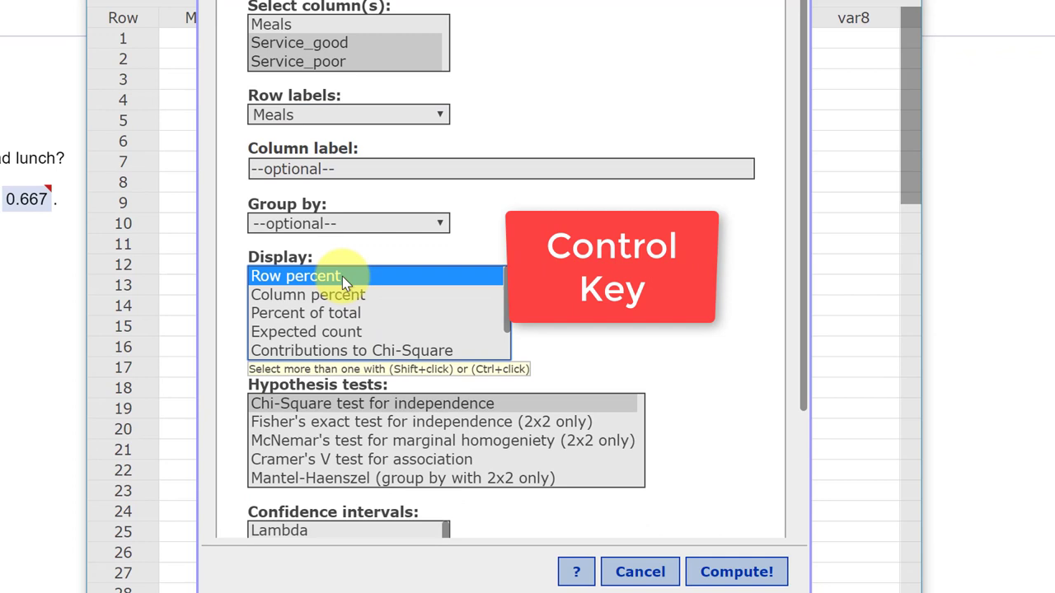
pyautogui.click(306, 293)
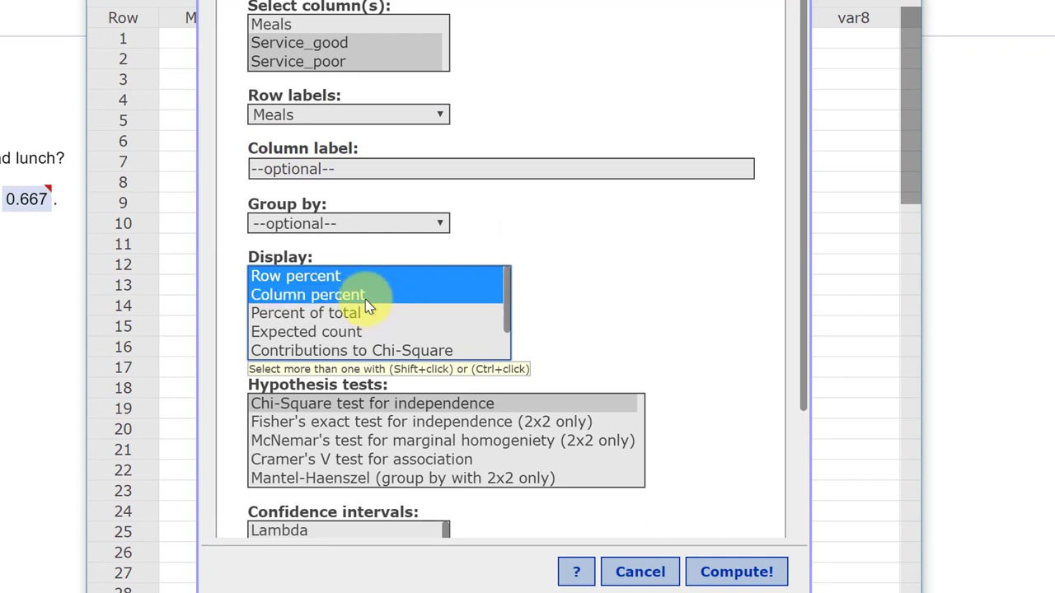
pyautogui.click(307, 313)
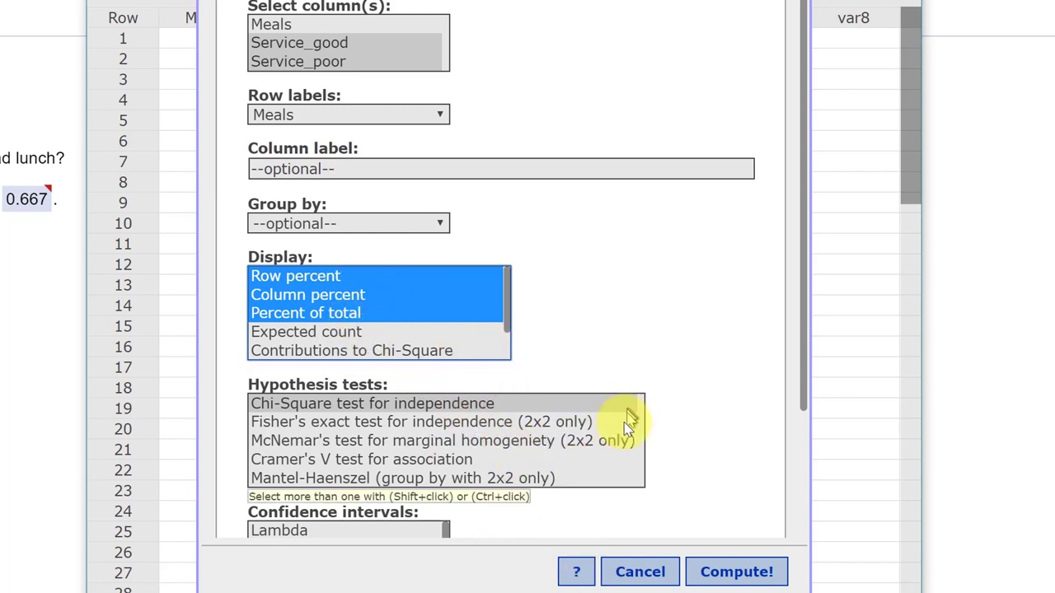
pyautogui.click(735, 570)
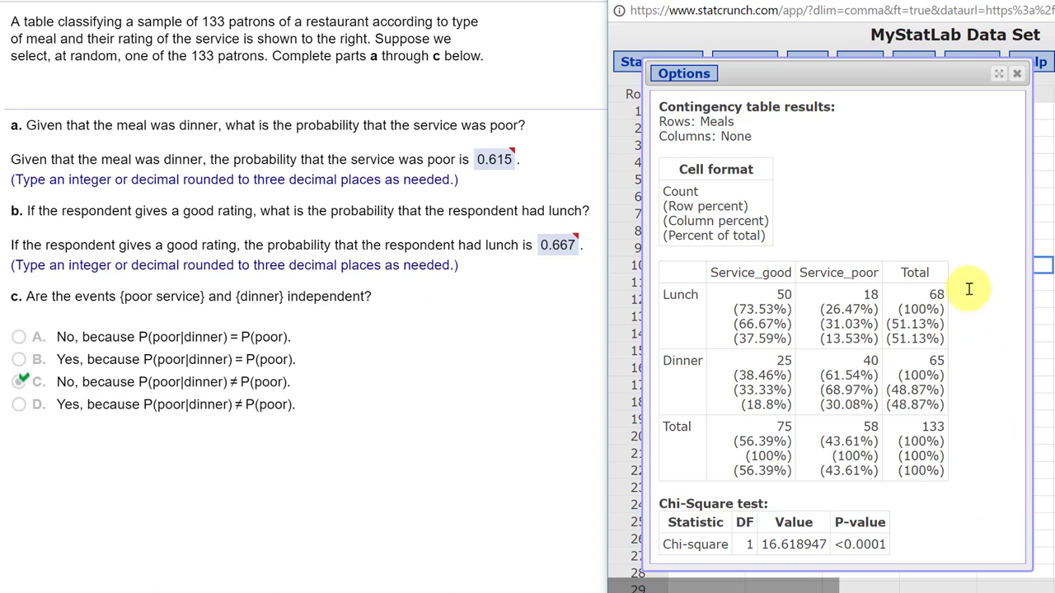
pyautogui.moveTo(971, 485)
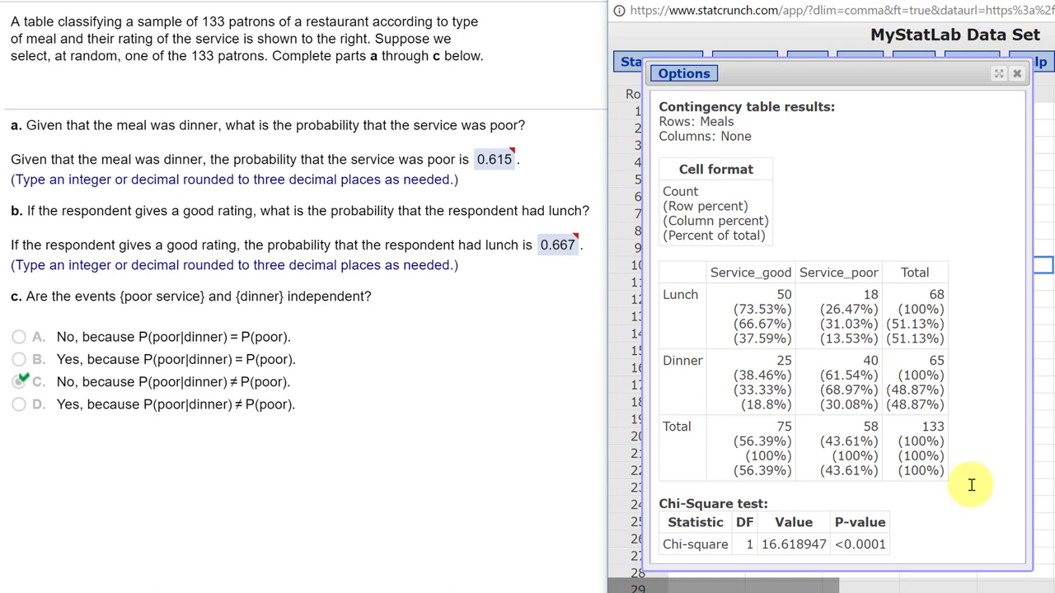
pyautogui.moveTo(58, 156)
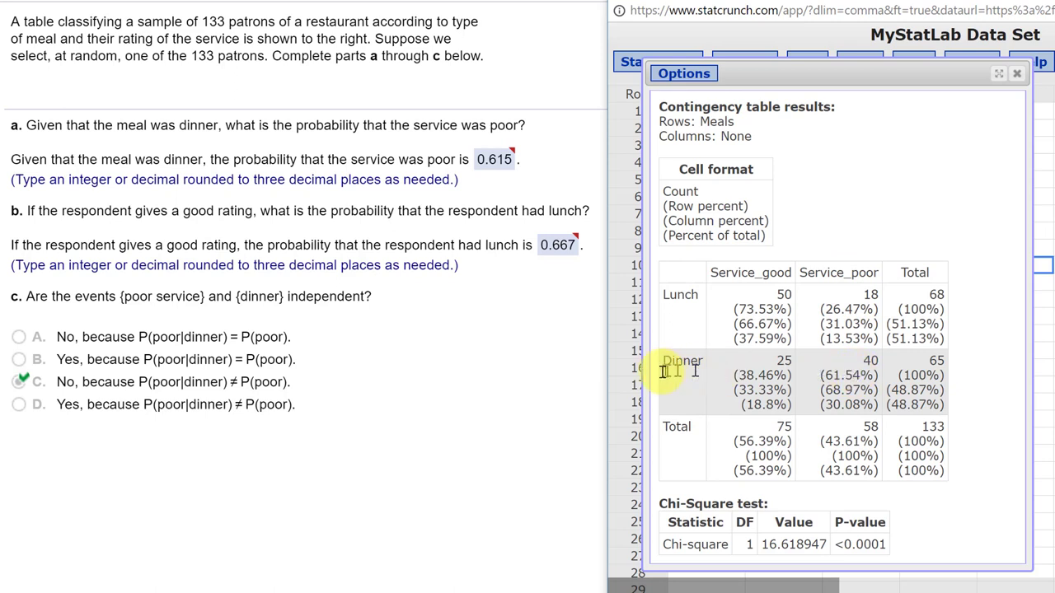
pyautogui.moveTo(874, 379)
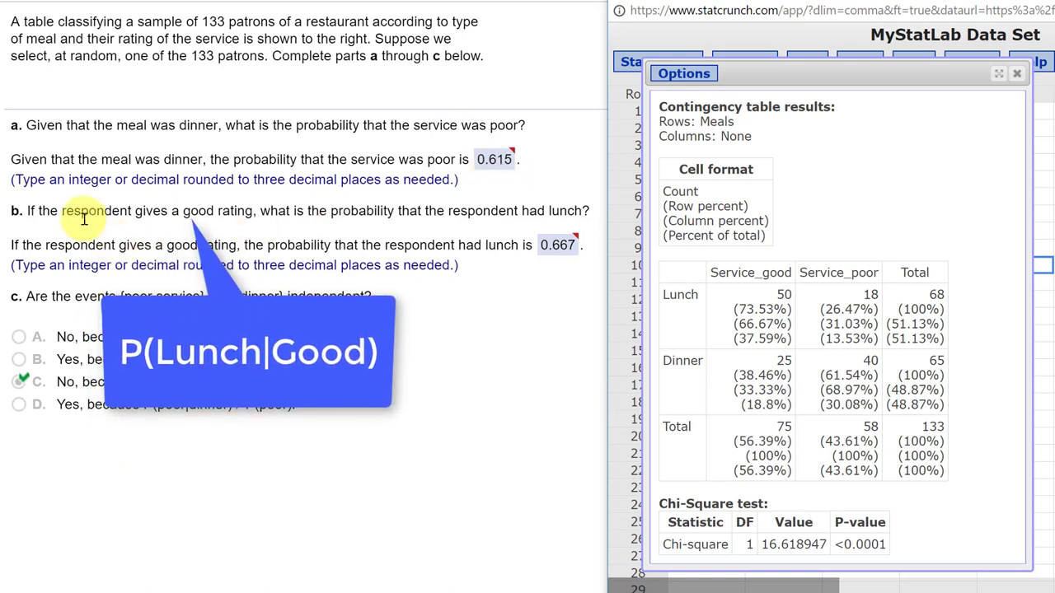
pyautogui.moveTo(196, 221)
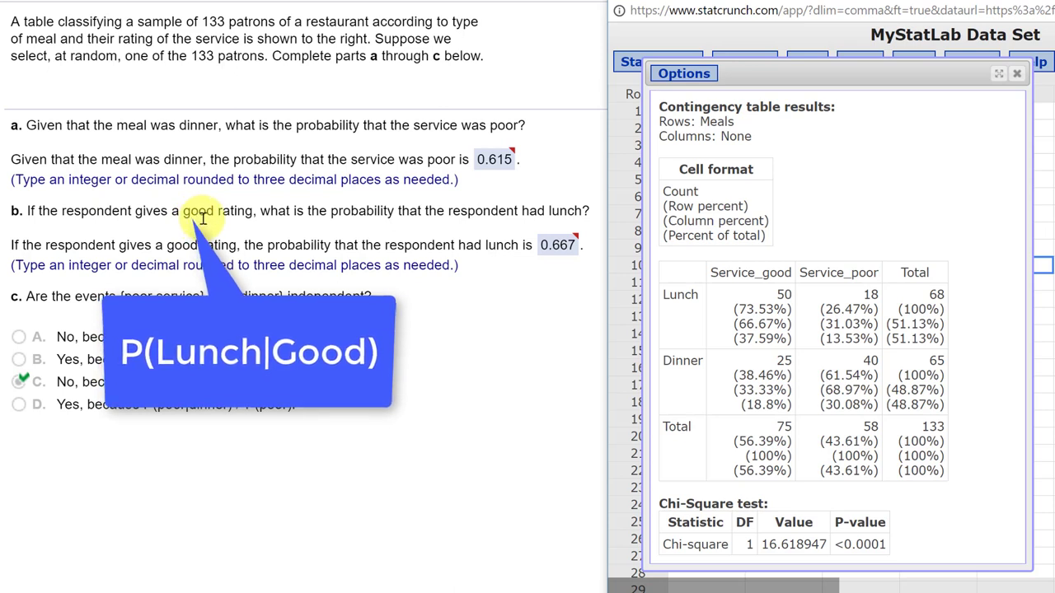
pyautogui.moveTo(198, 218)
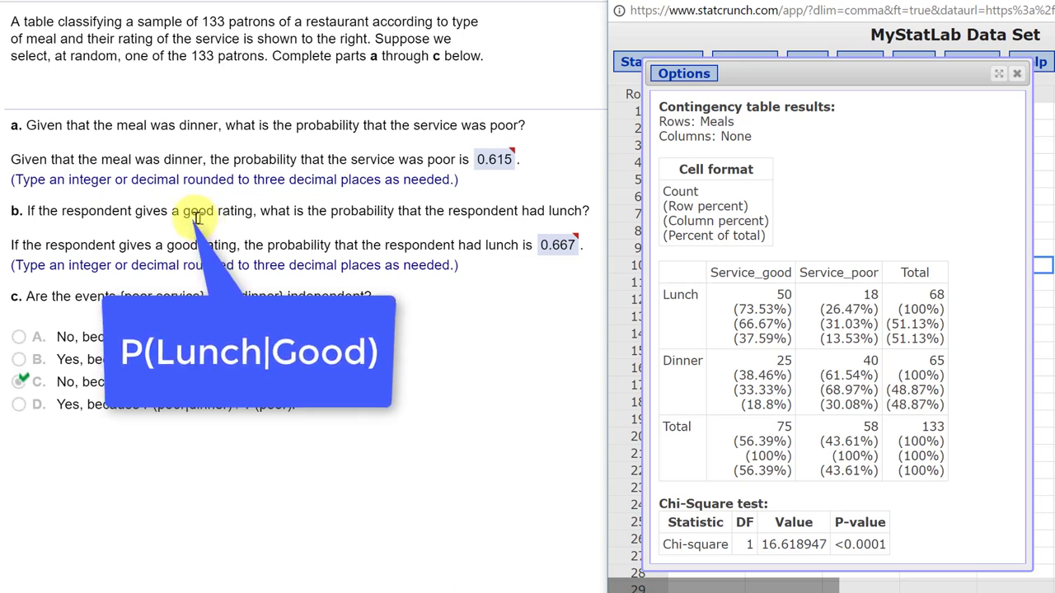
pyautogui.moveTo(419, 206)
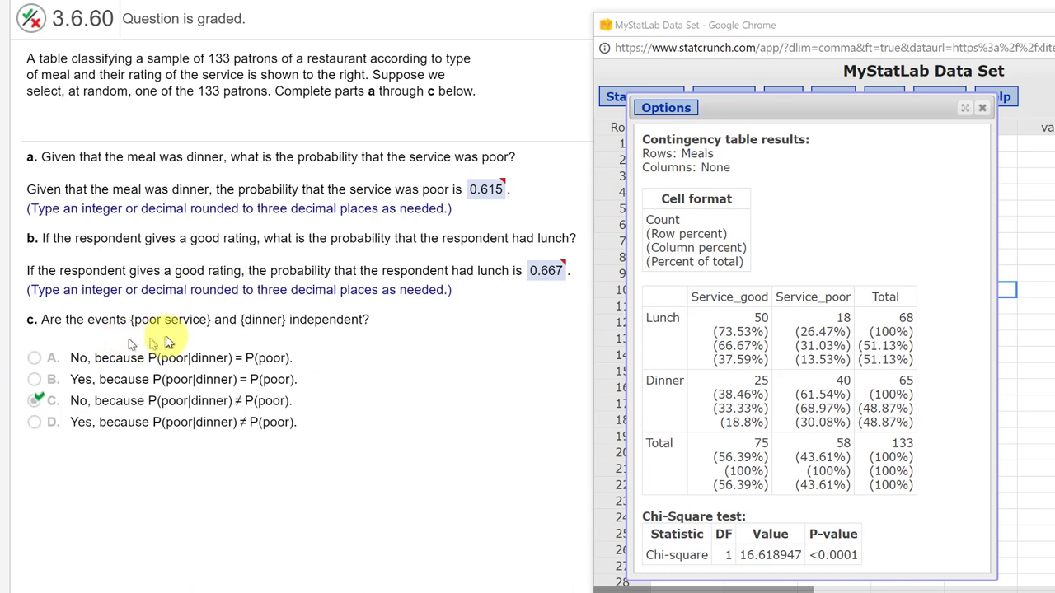
pyautogui.moveTo(283, 338)
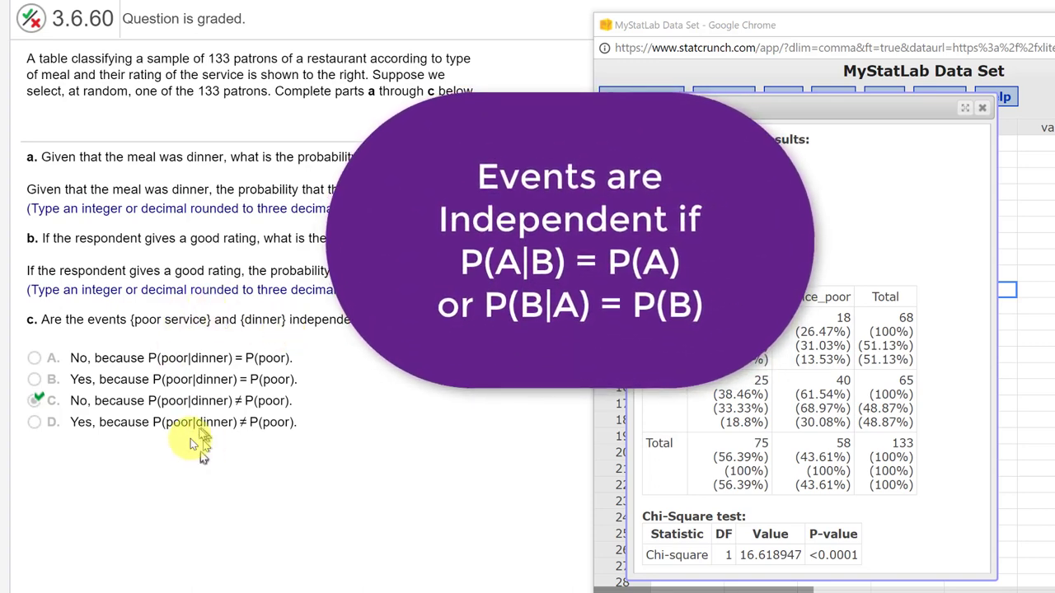
pyautogui.moveTo(162, 445)
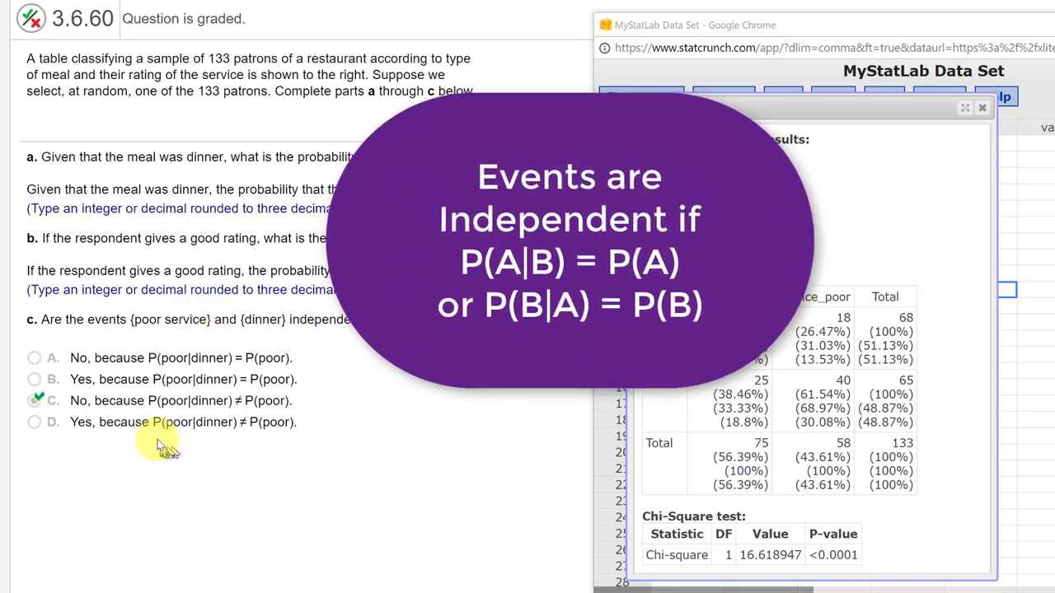
pyautogui.moveTo(168, 364)
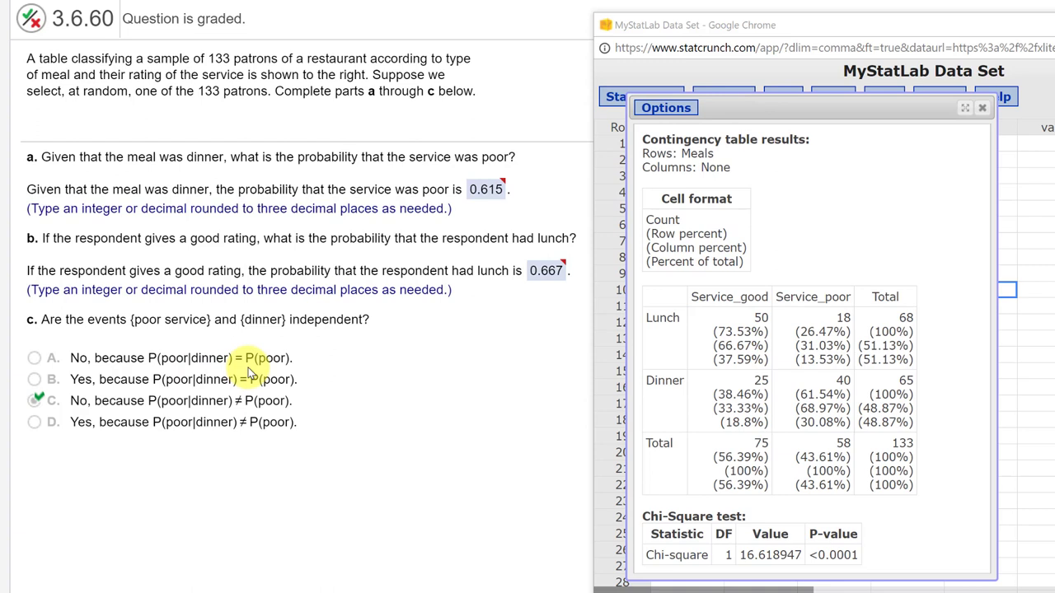
pyautogui.moveTo(271, 377)
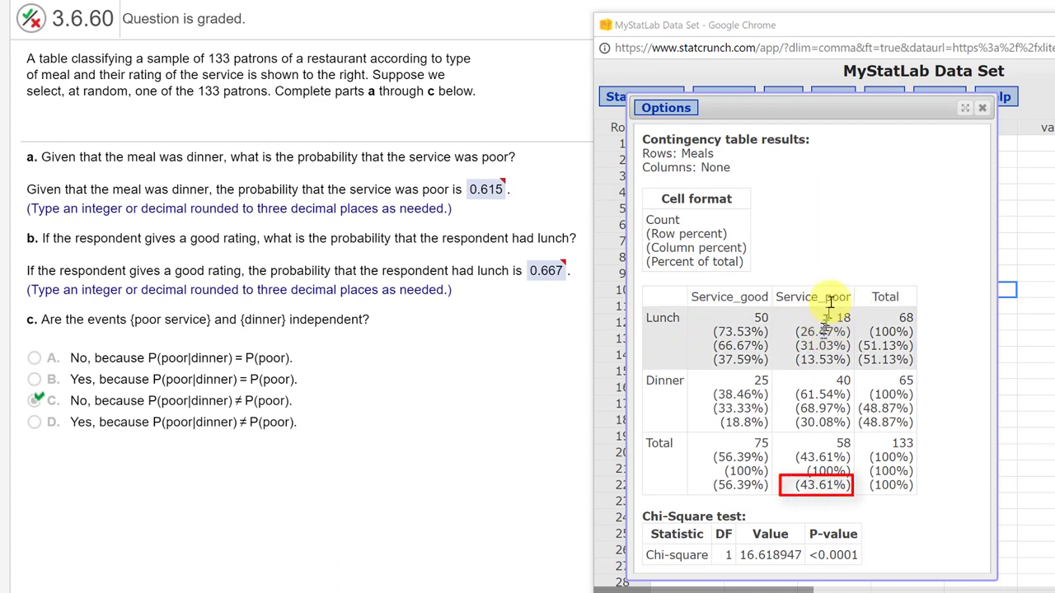
pyautogui.moveTo(827, 451)
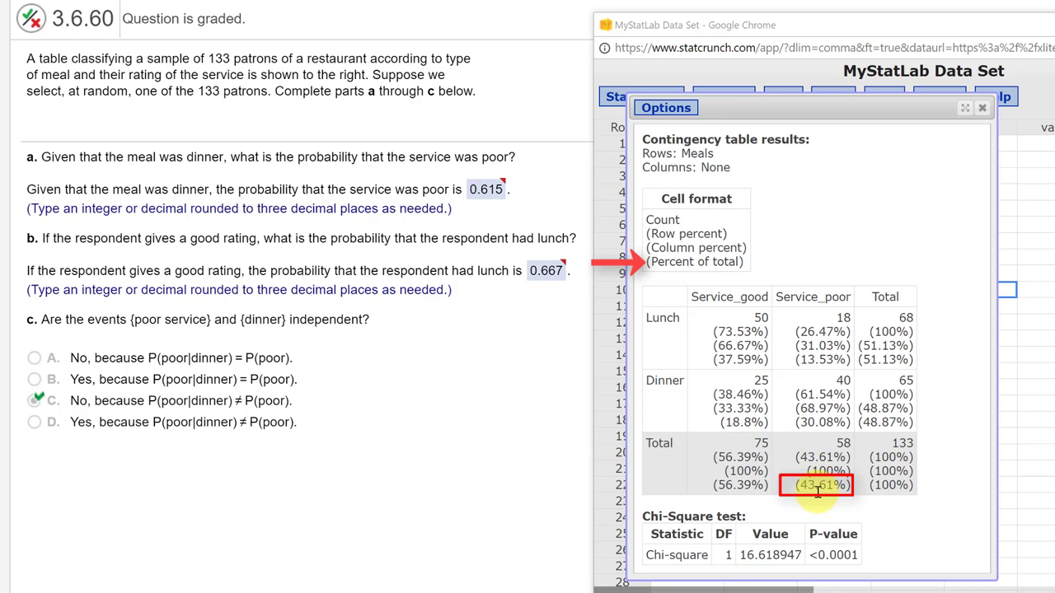
pyautogui.moveTo(814, 393)
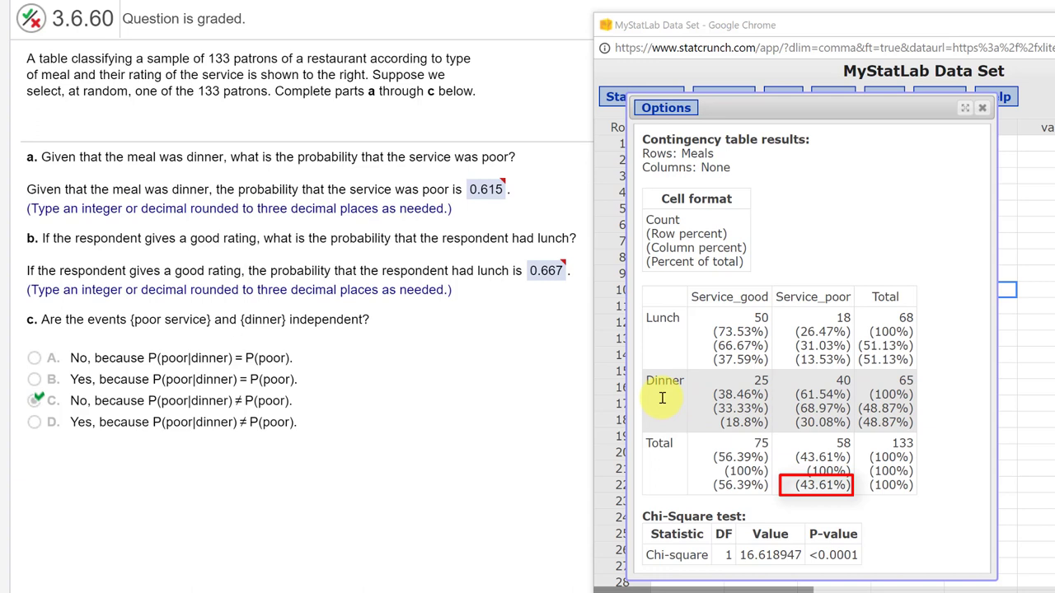
pyautogui.moveTo(794, 389)
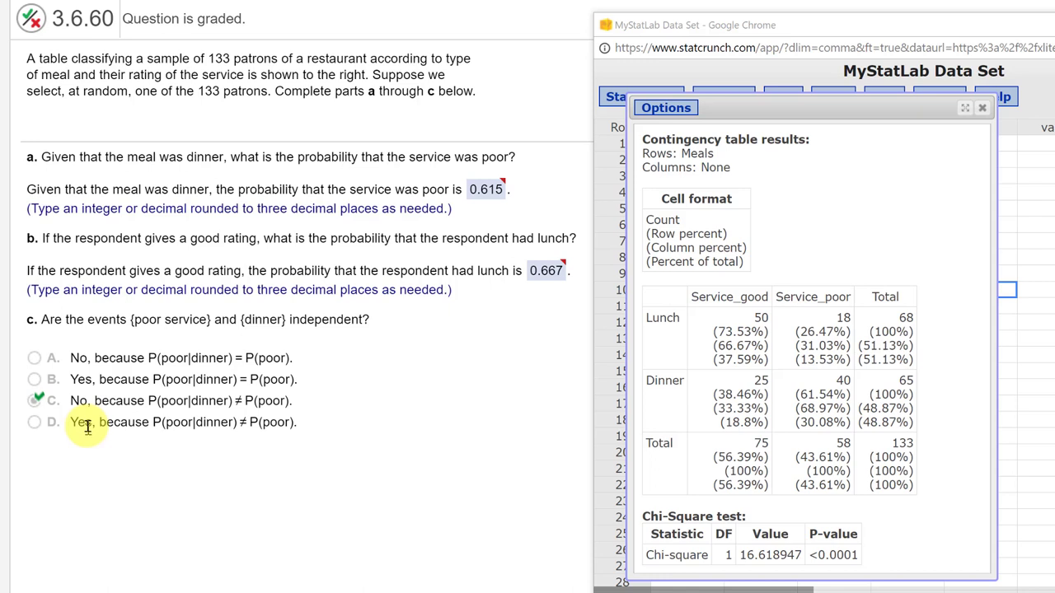
pyautogui.moveTo(196, 409)
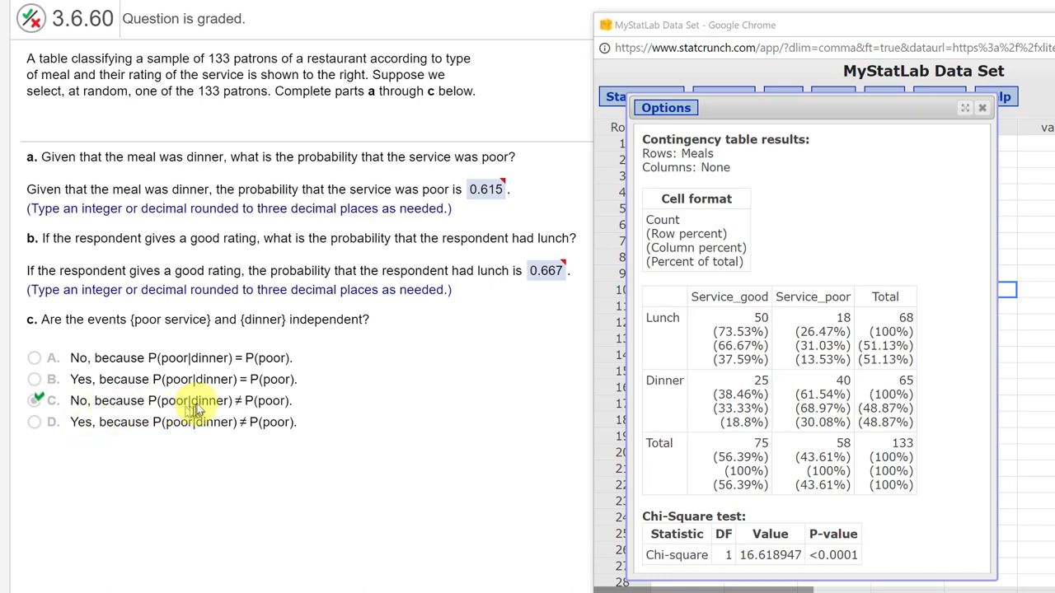